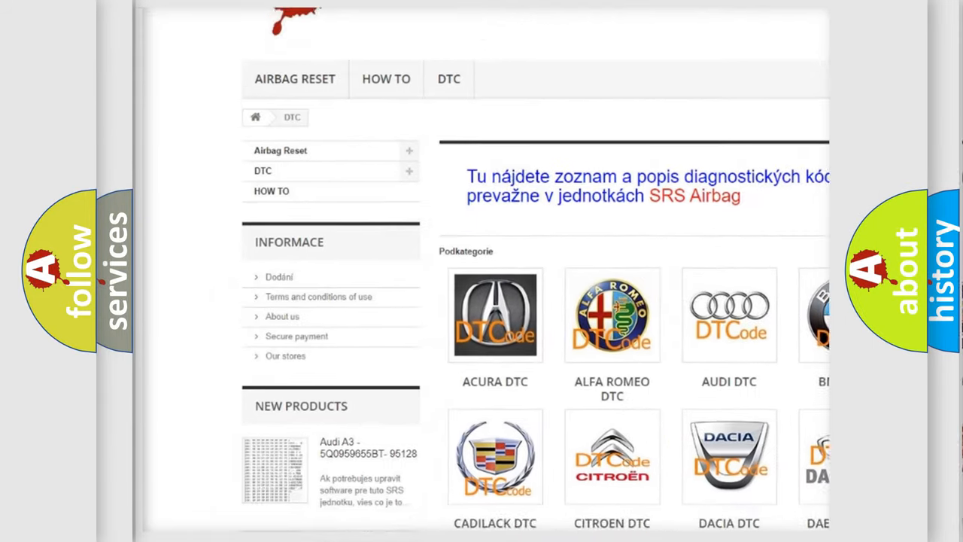
{"action": "scroll", "scroll_direction": "down", "scroll_amount": 3}
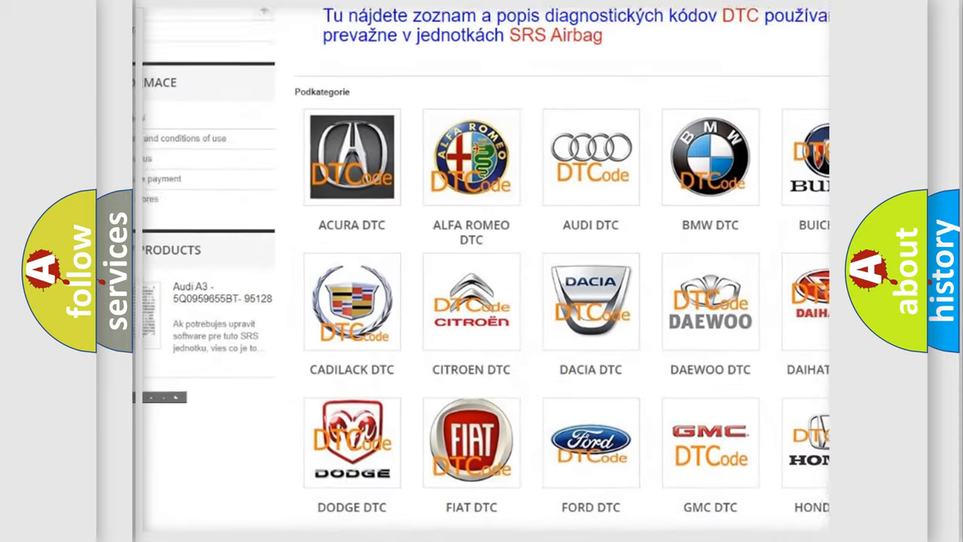
{"action": "scroll", "scroll_direction": "down", "scroll_amount": 3}
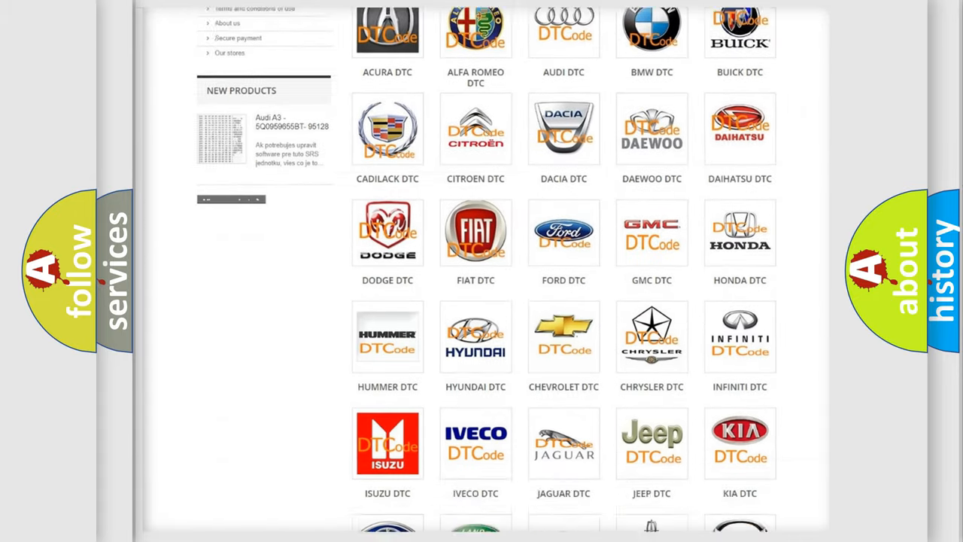
{"action": "scroll", "scroll_direction": "down", "scroll_amount": 3}
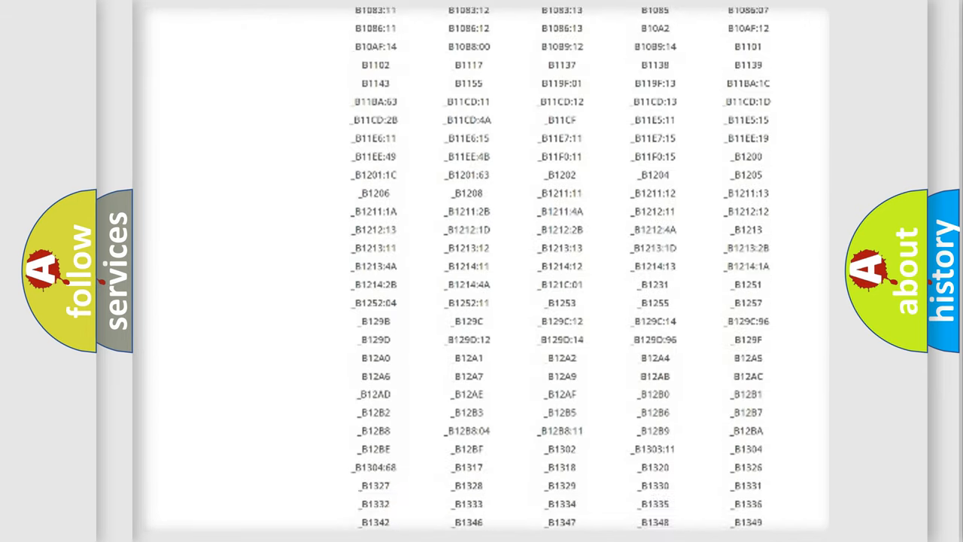
{"action": "scroll", "scroll_direction": "down", "scroll_amount": 3}
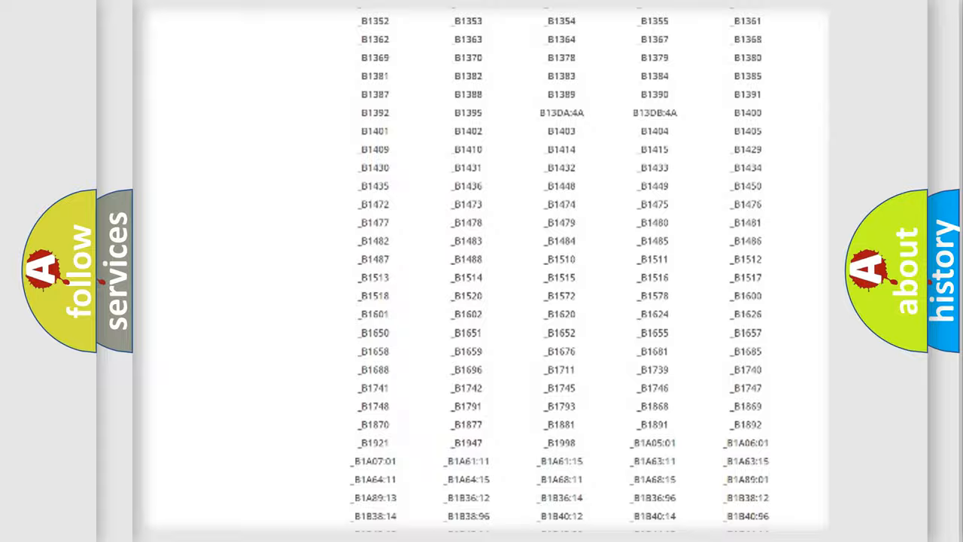